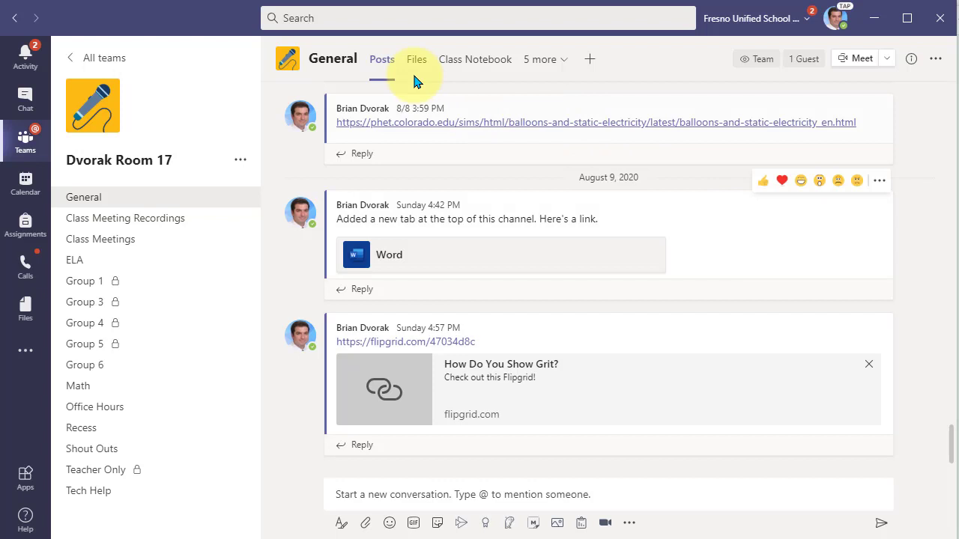
{"action": "mouse_move", "coordinate": [475, 60]}
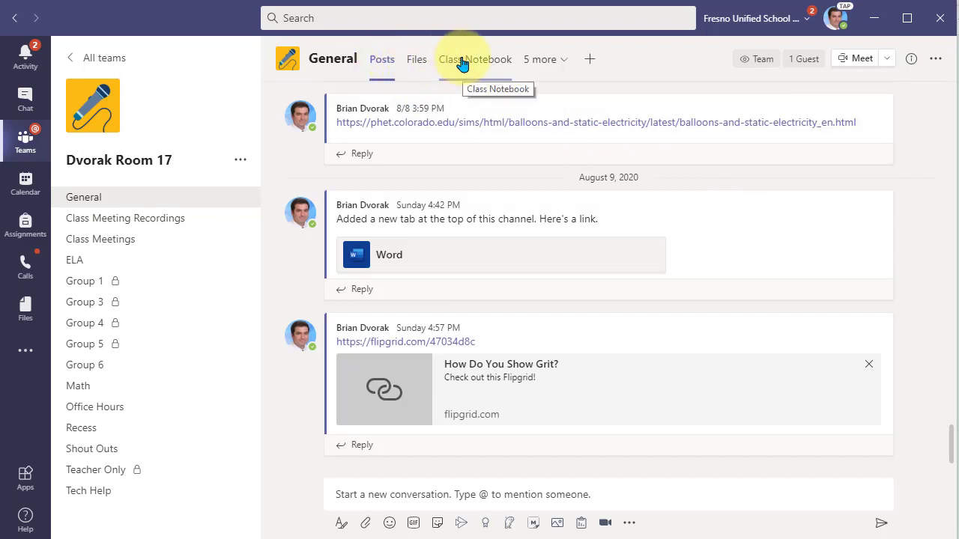
{"action": "mouse_move", "coordinate": [591, 59]}
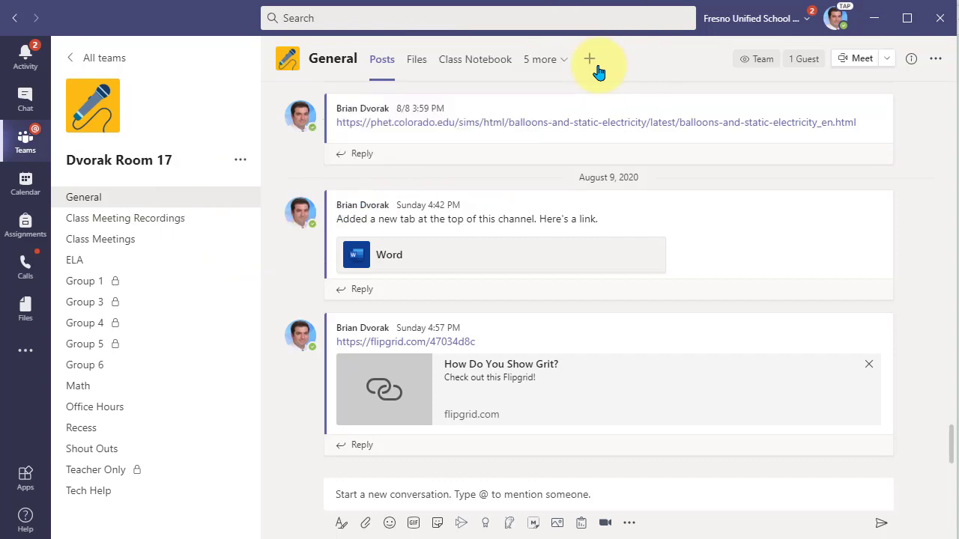
Bring up the Add a tab app gallery for the General channel and browse the available apps.
{"action": "left_click", "coordinate": [590, 58]}
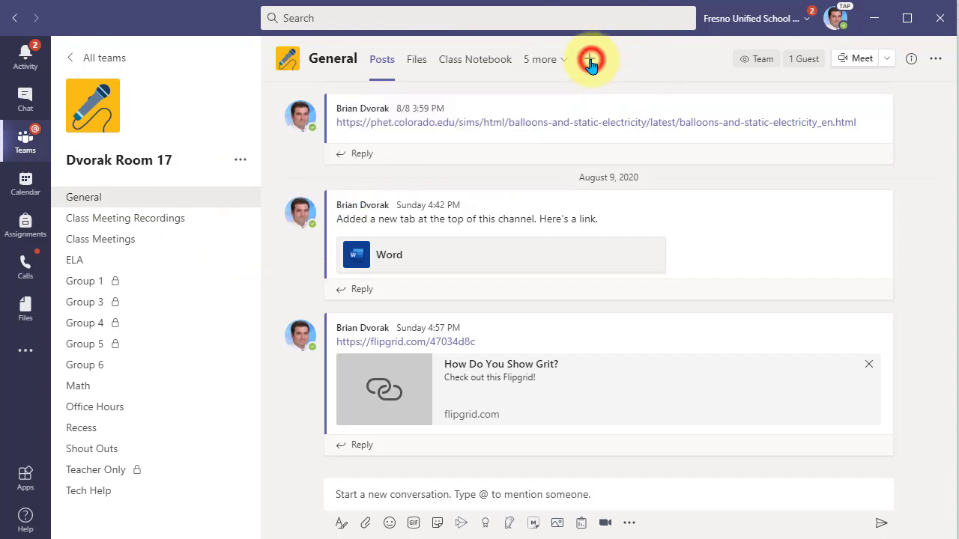
{"action": "left_click", "coordinate": [590, 60]}
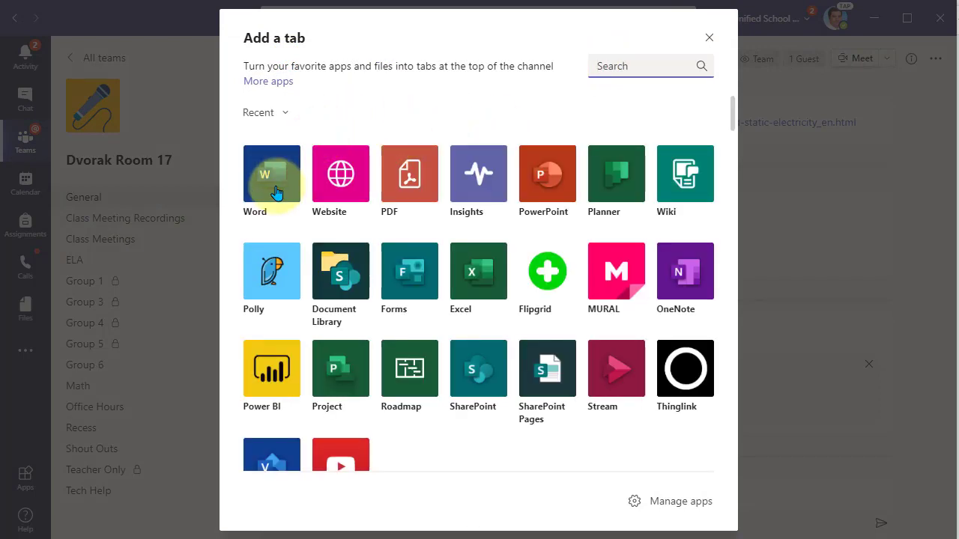
{"action": "mouse_move", "coordinate": [685, 271]}
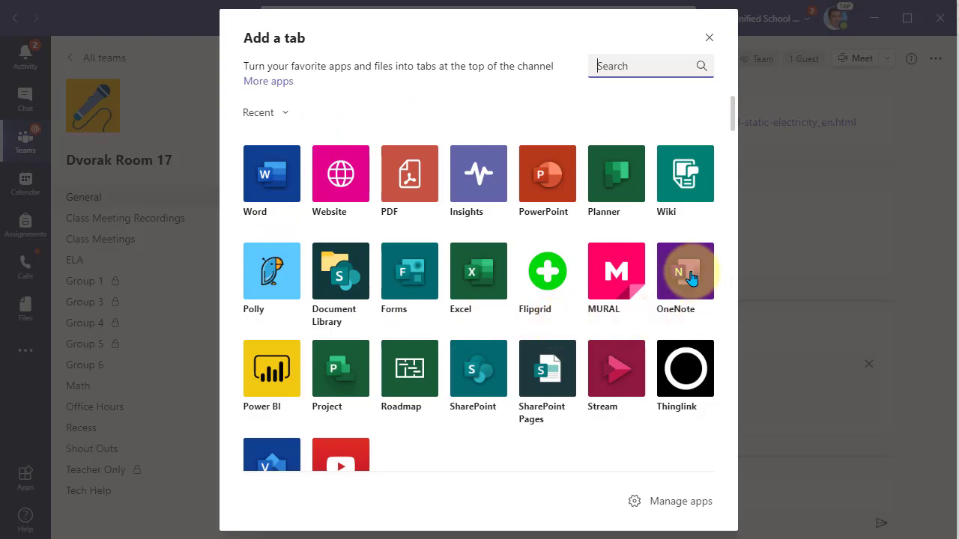
{"action": "scroll", "scroll_direction": "down", "scroll_amount": 3}
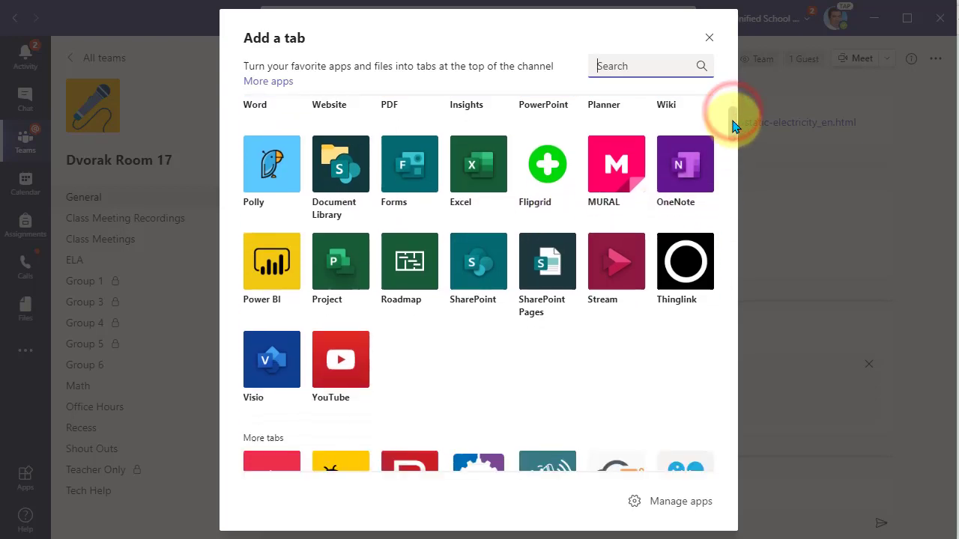
{"action": "scroll", "scroll_direction": "up", "scroll_amount": 3}
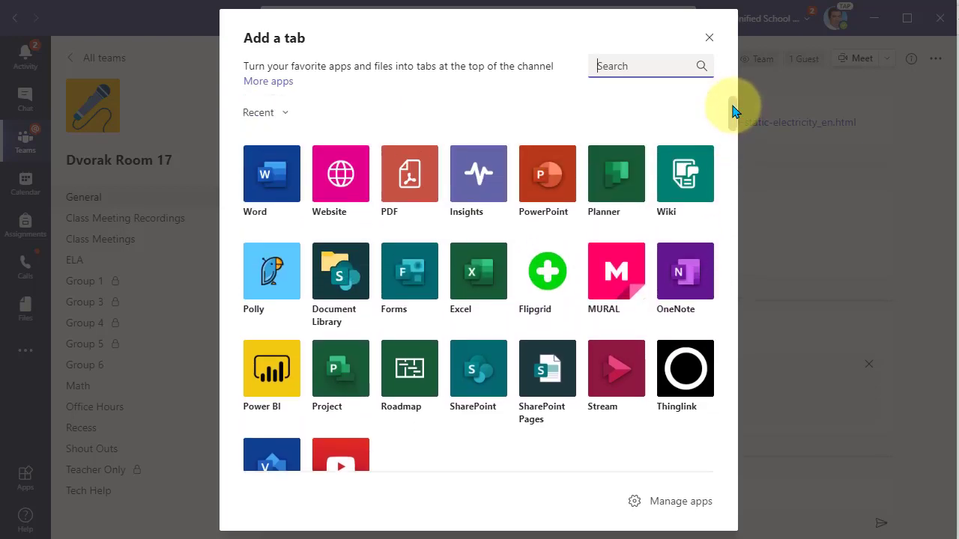
{"action": "mouse_move", "coordinate": [432, 107]}
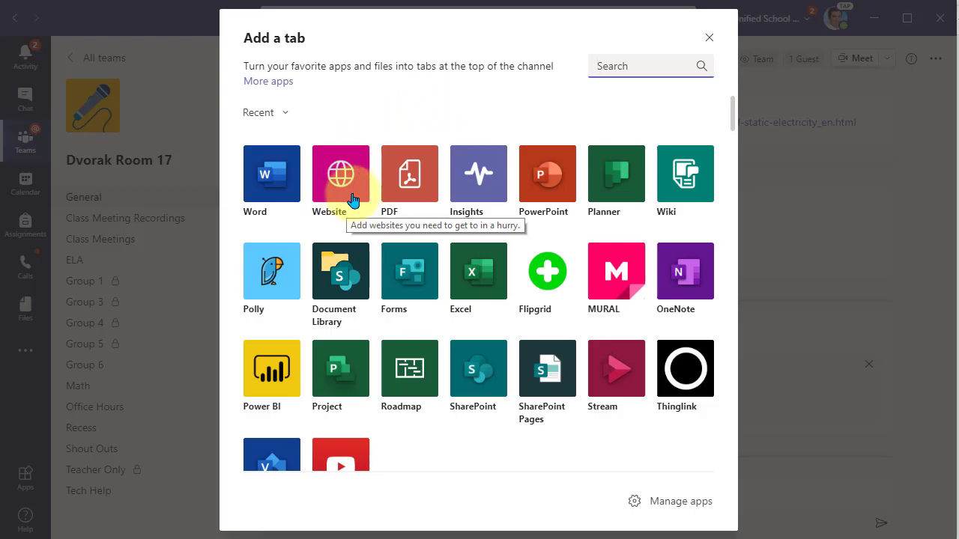
Choose the Website app and name the new tab 'Clever'.
{"action": "left_click", "coordinate": [340, 174]}
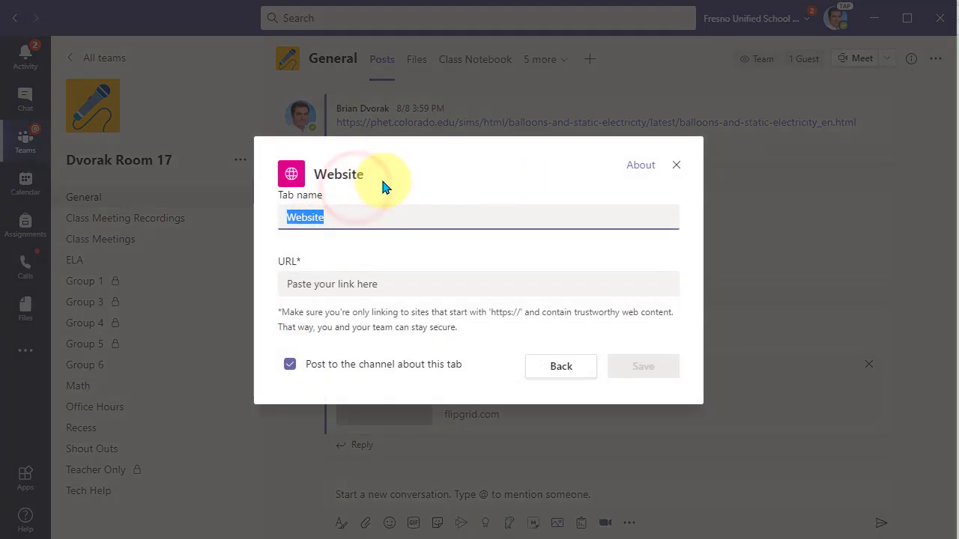
{"action": "mouse_move", "coordinate": [422, 177]}
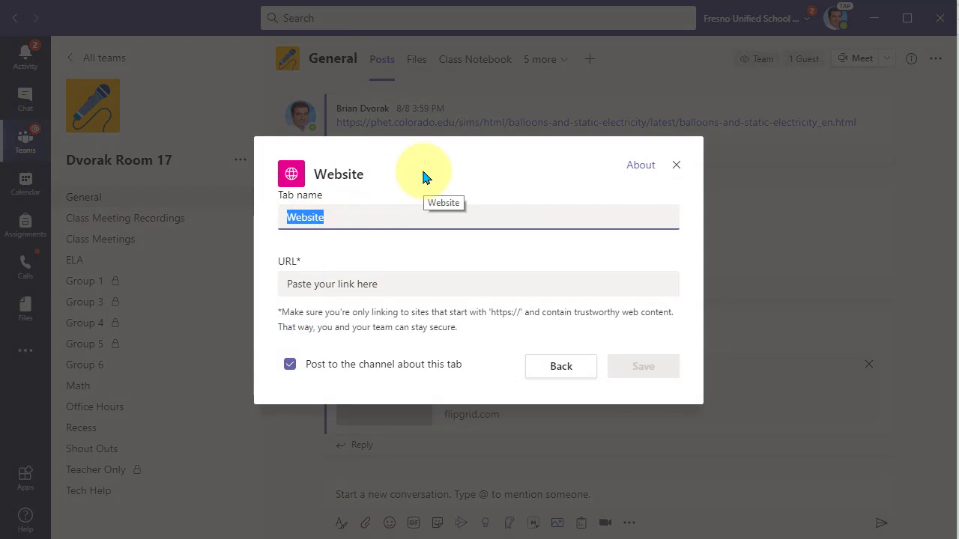
{"action": "mouse_move", "coordinate": [426, 168]}
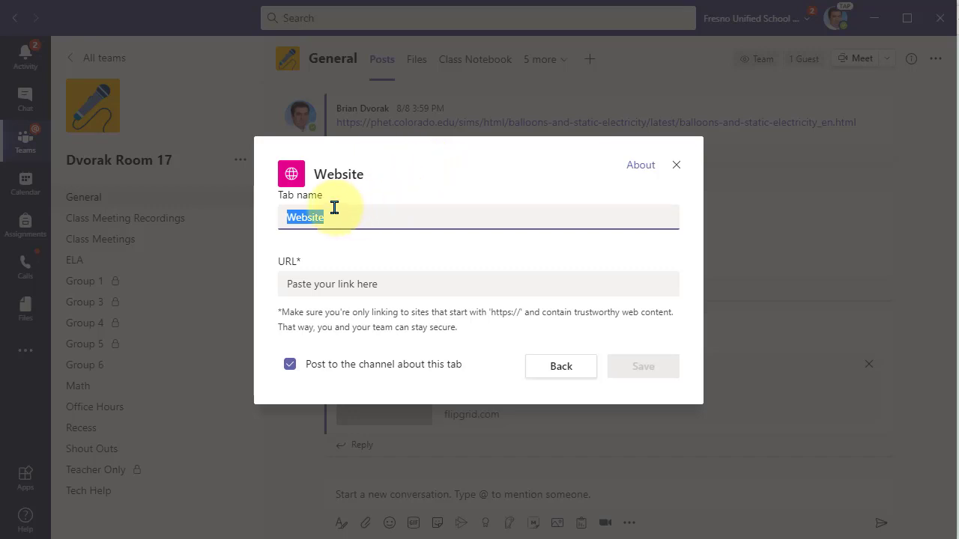
{"action": "mouse_move", "coordinate": [359, 217]}
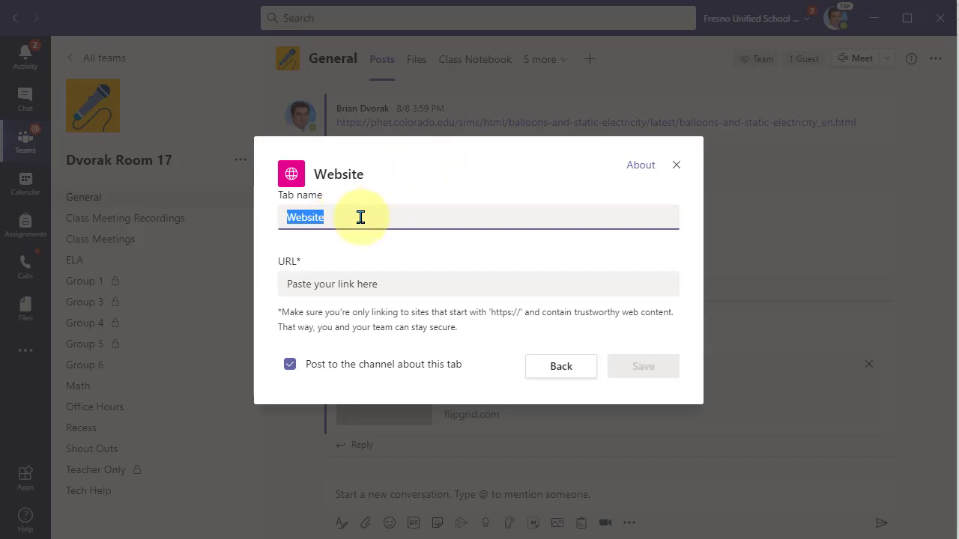
{"action": "type", "text": "Clev"}
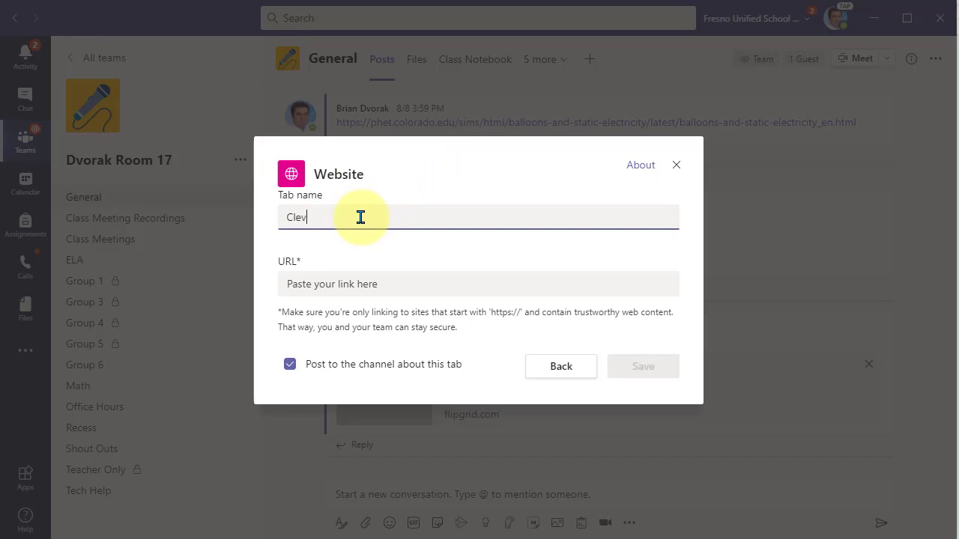
{"action": "type", "text": "er"}
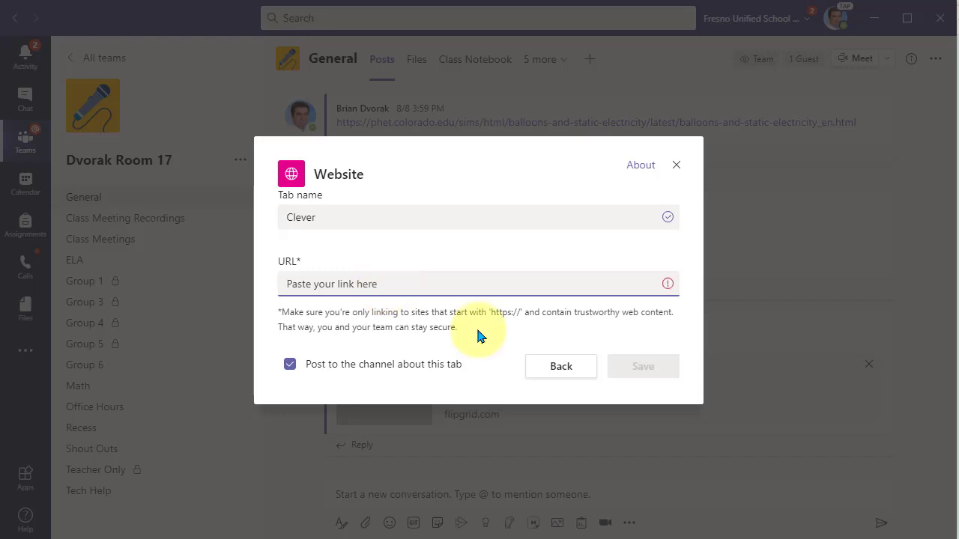
{"action": "type", "text": "https"}
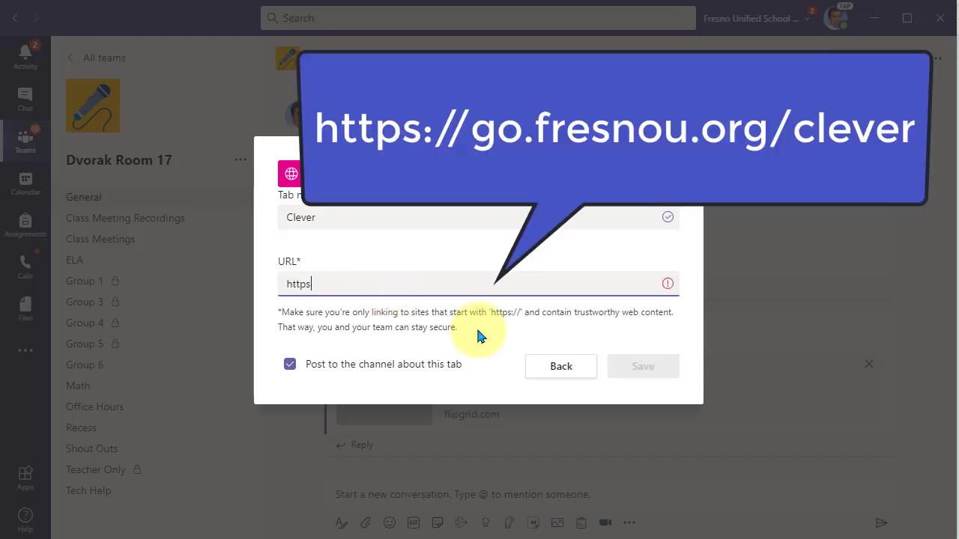
{"action": "type", "text": "://"}
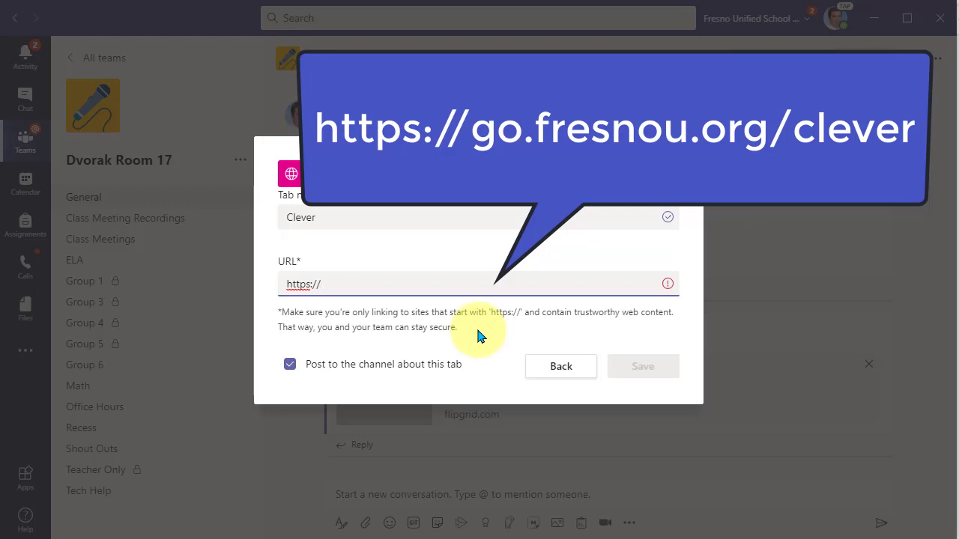
{"action": "type", "text": "go.fresno"}
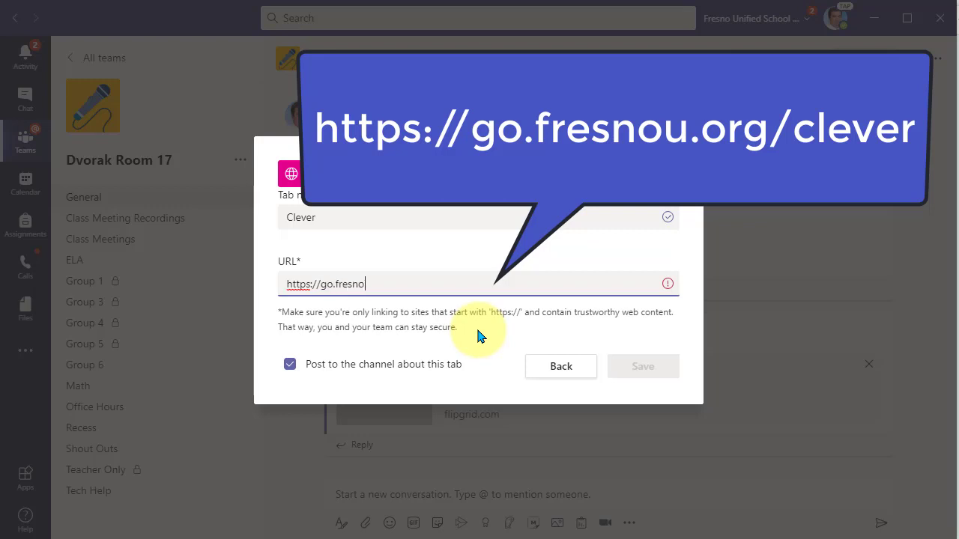
{"action": "type", "text": "u.org"}
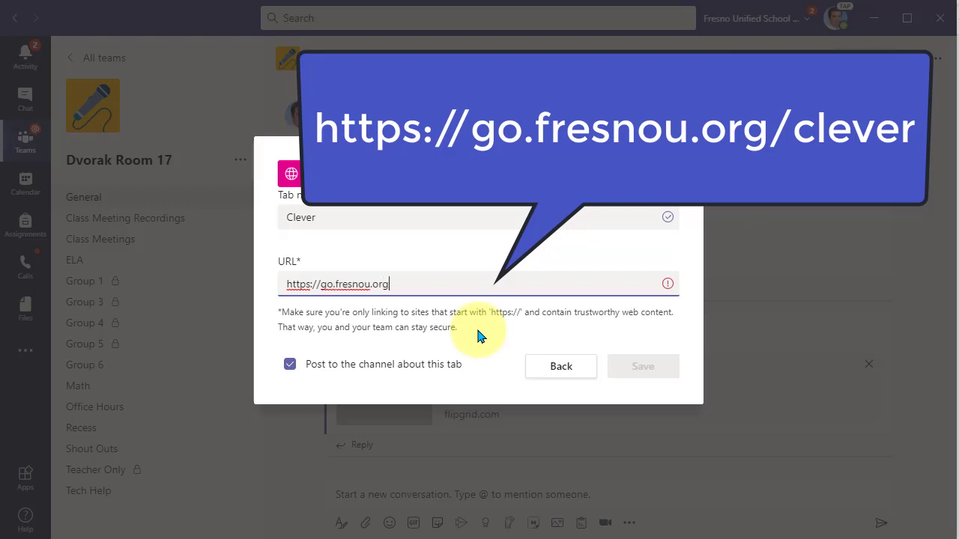
{"action": "type", "text": "/clever"}
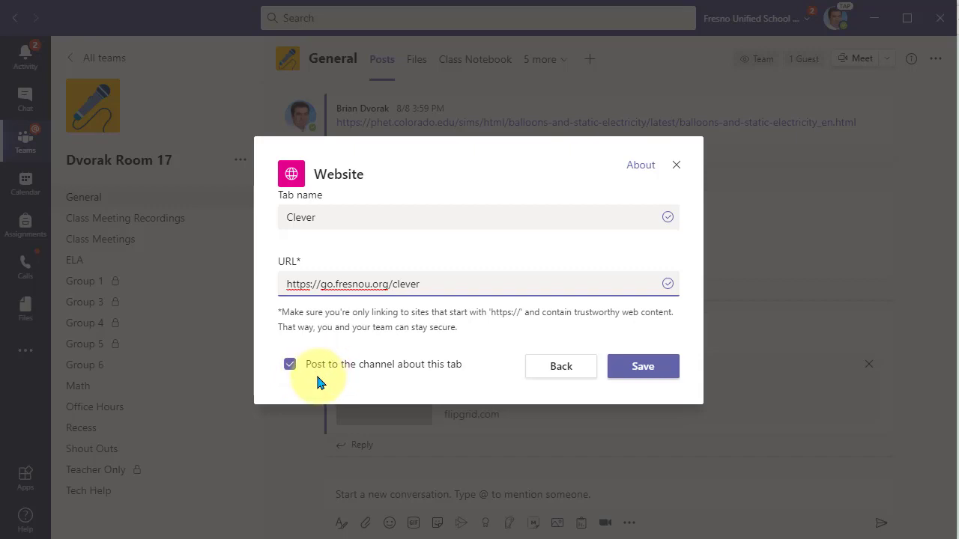
{"action": "left_click", "coordinate": [291, 364]}
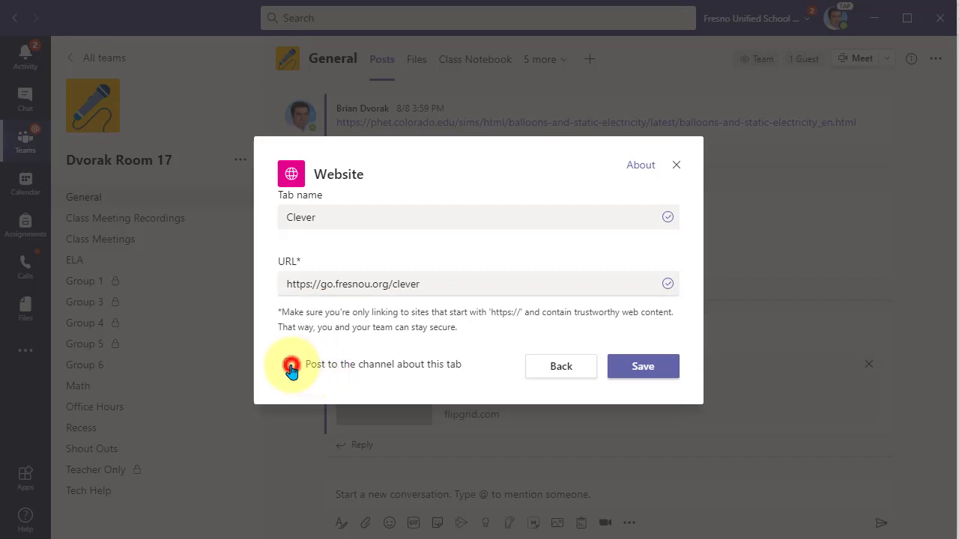
{"action": "left_click", "coordinate": [291, 364]}
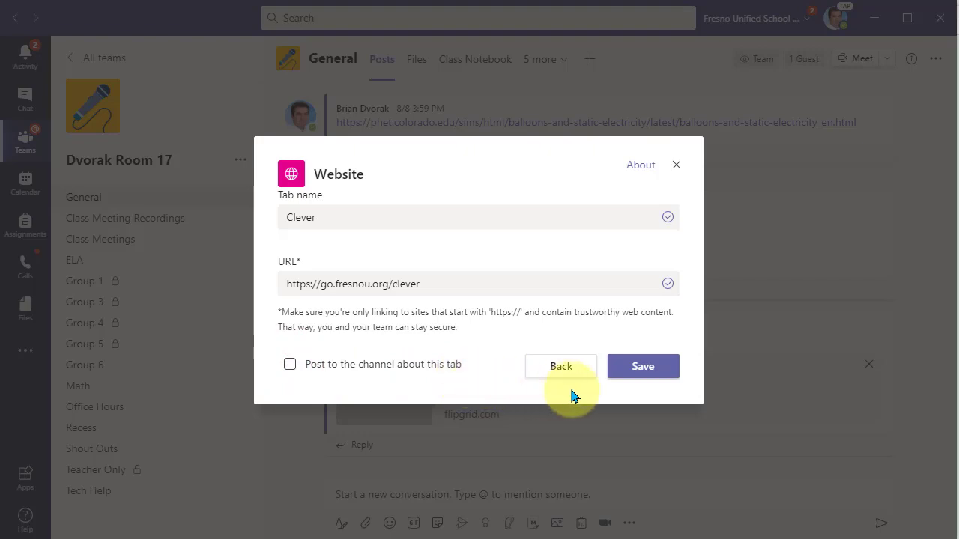
{"action": "mouse_move", "coordinate": [642, 366]}
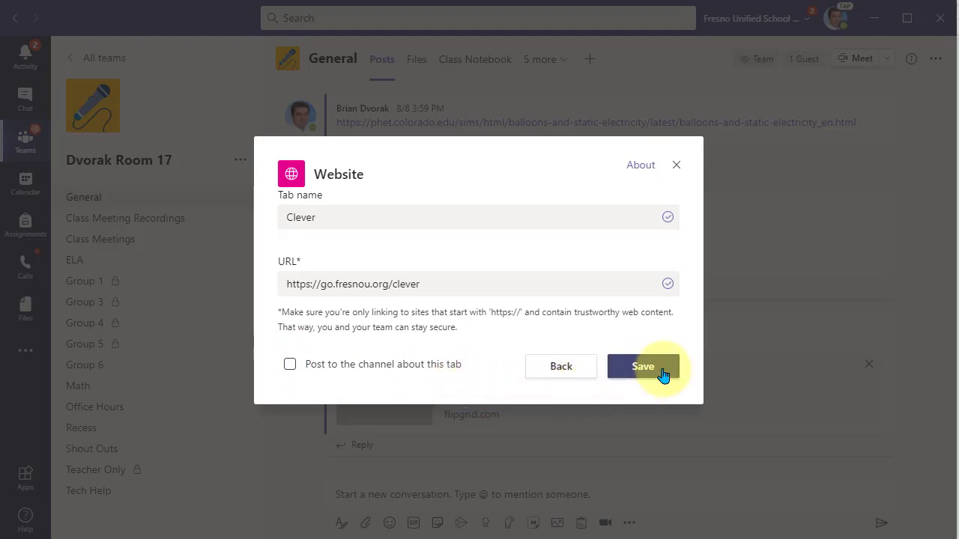
Save the Clever tab, return to Posts, and find Clever in the '6 more' overflow tab list.
{"action": "left_click", "coordinate": [641, 365]}
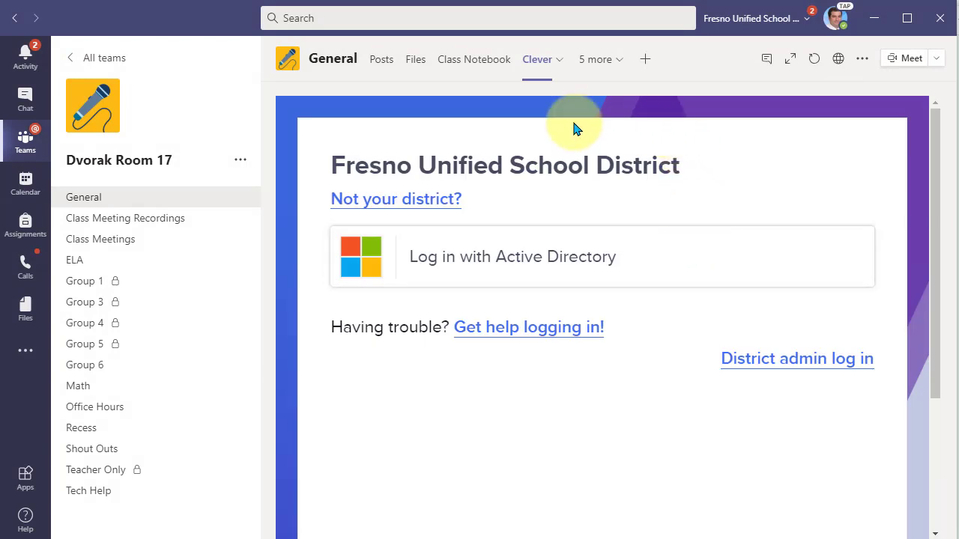
{"action": "mouse_move", "coordinate": [560, 215]}
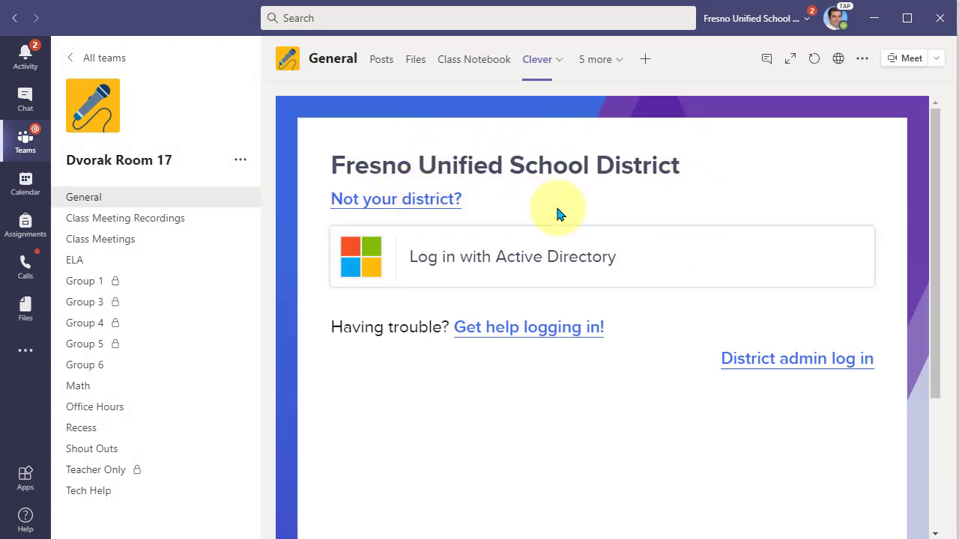
{"action": "mouse_move", "coordinate": [412, 108]}
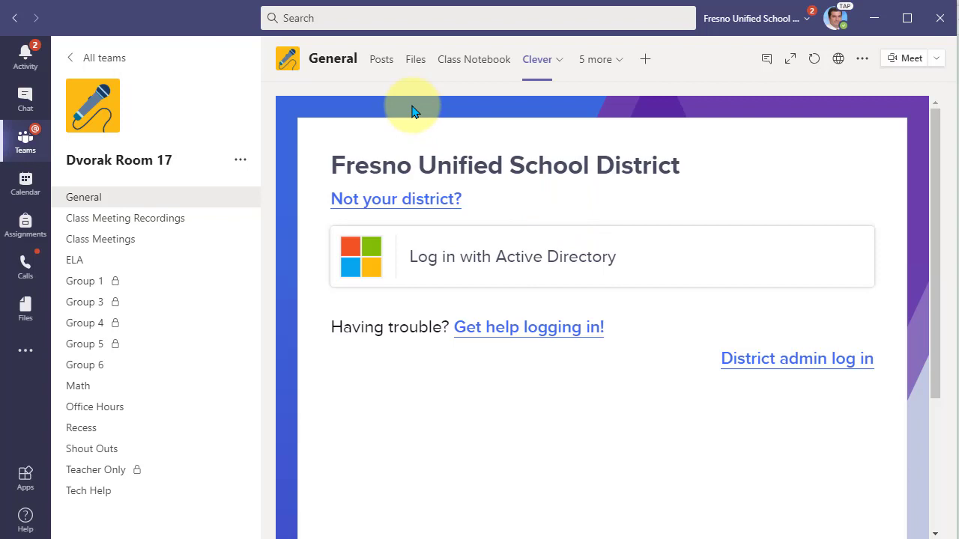
{"action": "left_click", "coordinate": [381, 60]}
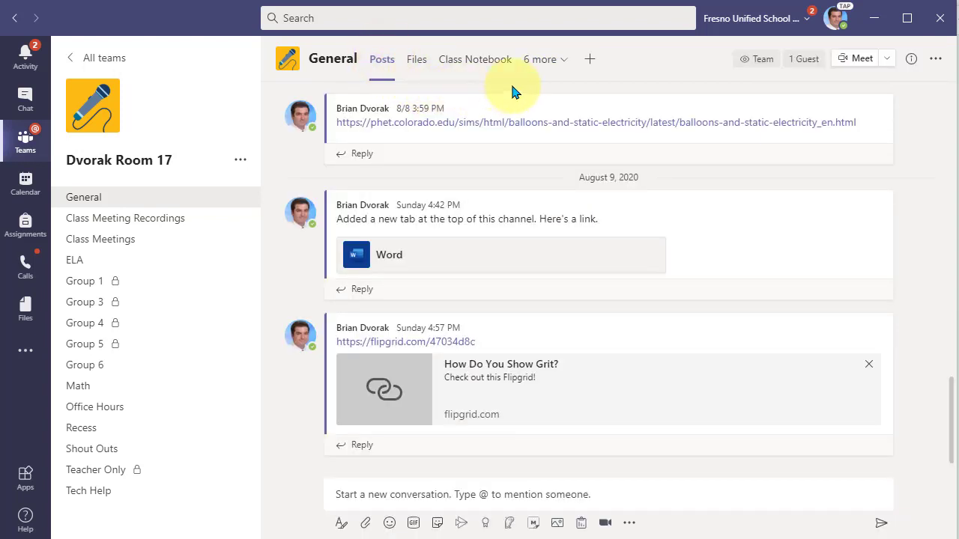
{"action": "left_click", "coordinate": [539, 60]}
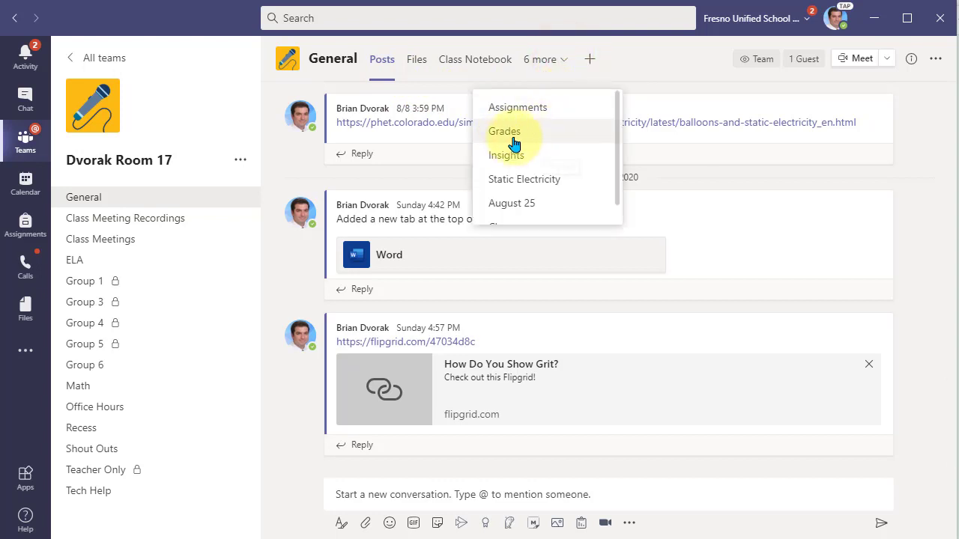
{"action": "scroll", "scroll_direction": "down", "scroll_amount": 3}
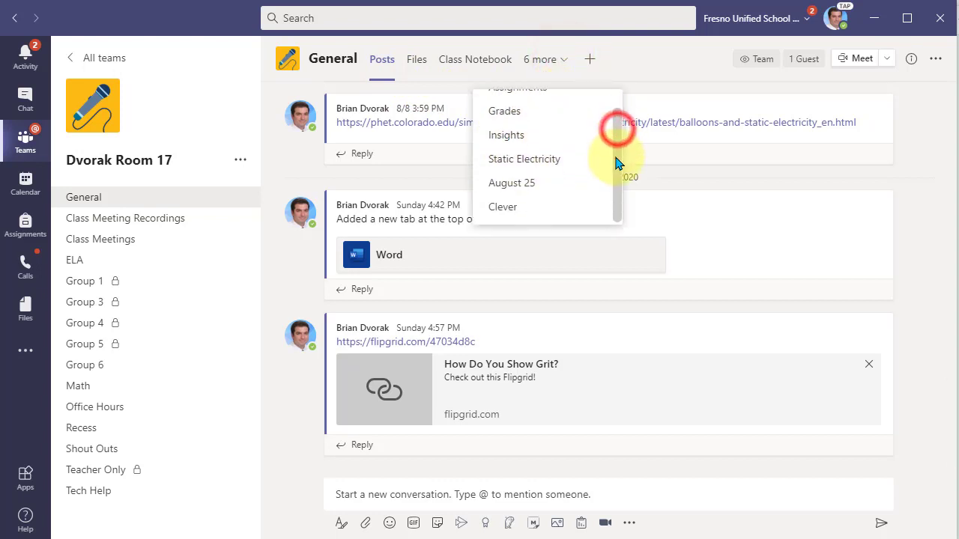
{"action": "mouse_move", "coordinate": [525, 207]}
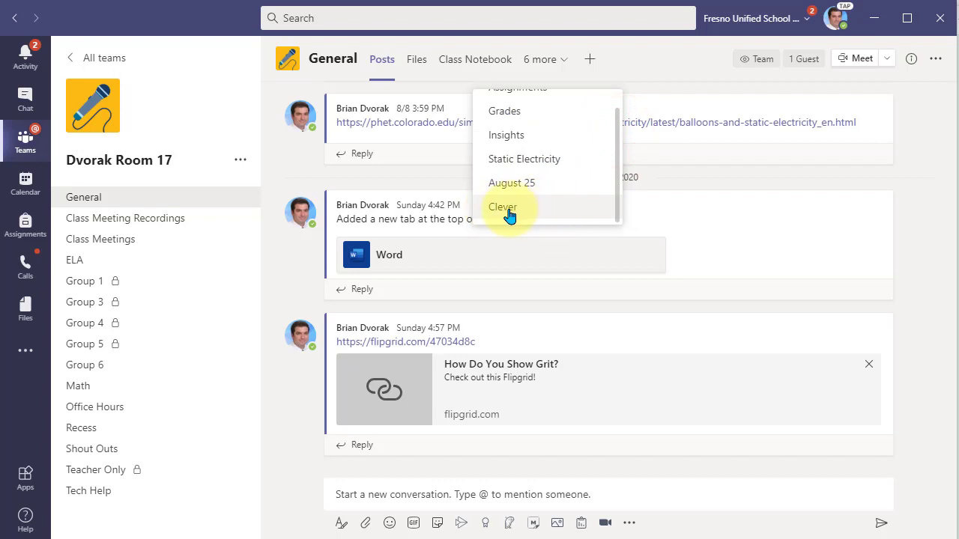
Switch to the Clever tab showing the Fresno Unified School District sign-in page.
{"action": "left_click", "coordinate": [502, 207]}
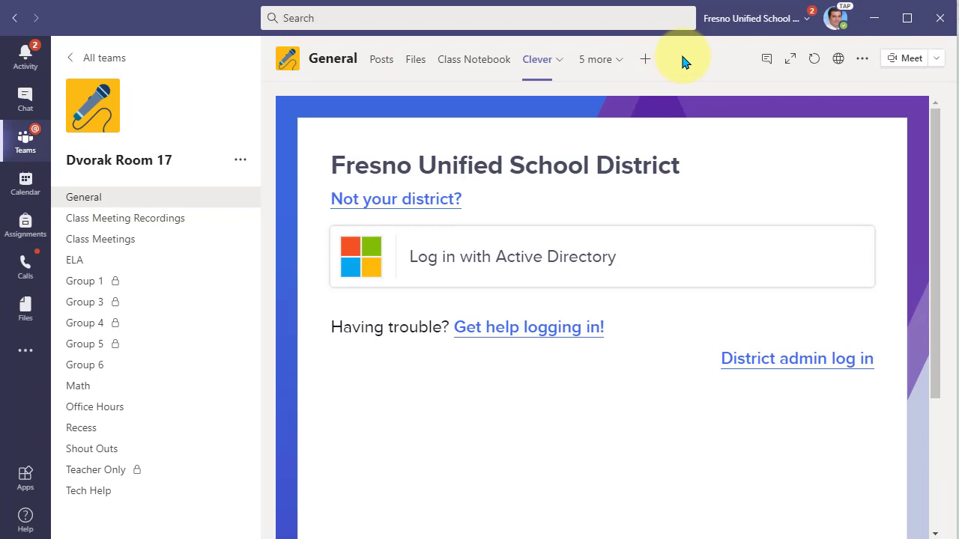
{"action": "mouse_move", "coordinate": [312, 108]}
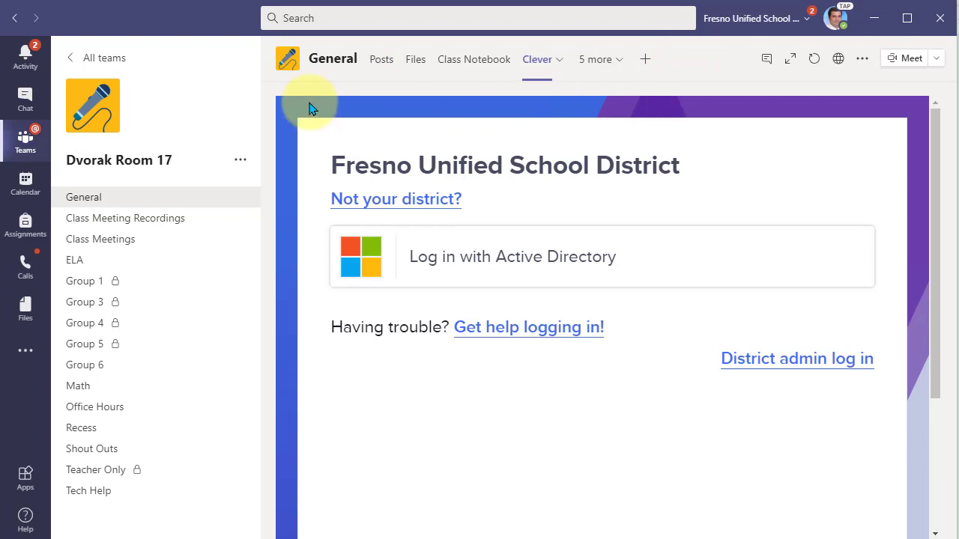
{"action": "mouse_move", "coordinate": [201, 21]}
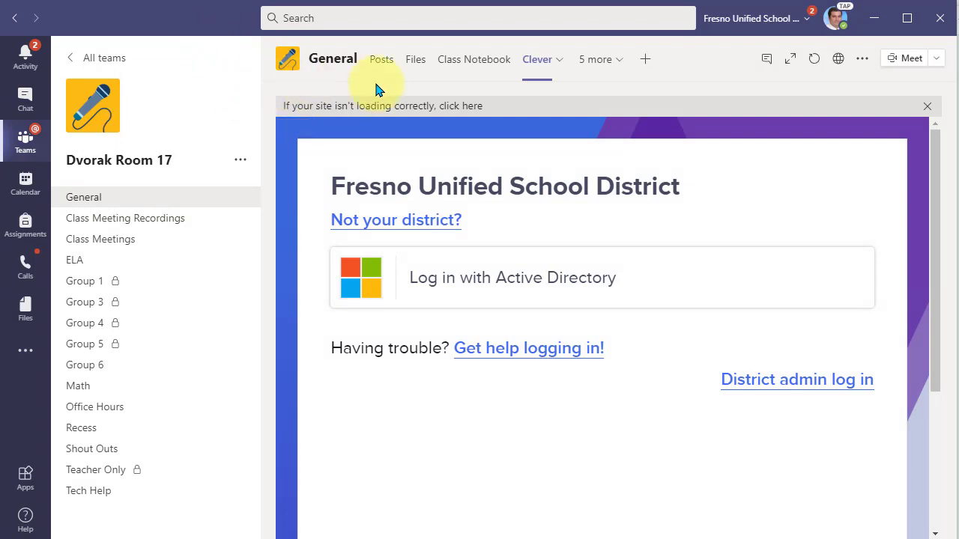
{"action": "mouse_move", "coordinate": [497, 288]}
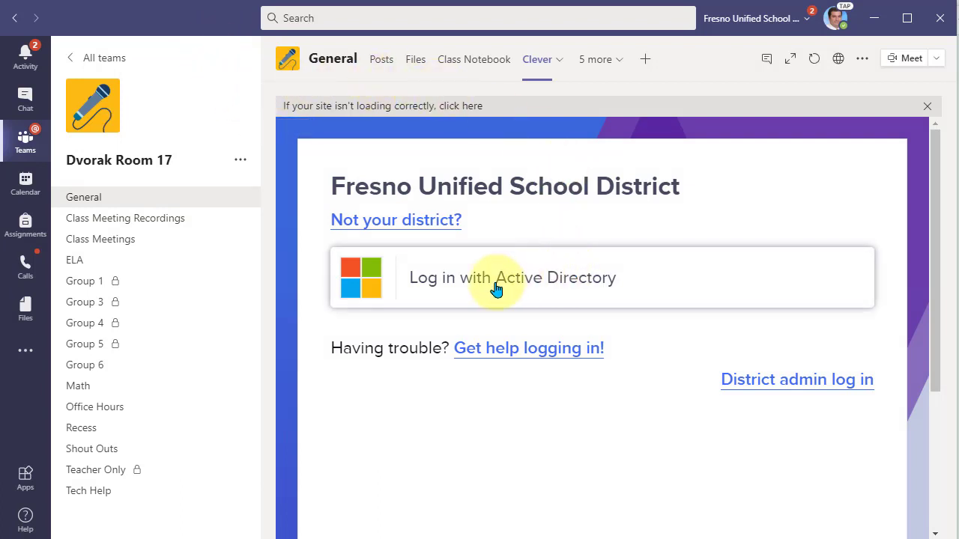
{"action": "mouse_move", "coordinate": [513, 287]}
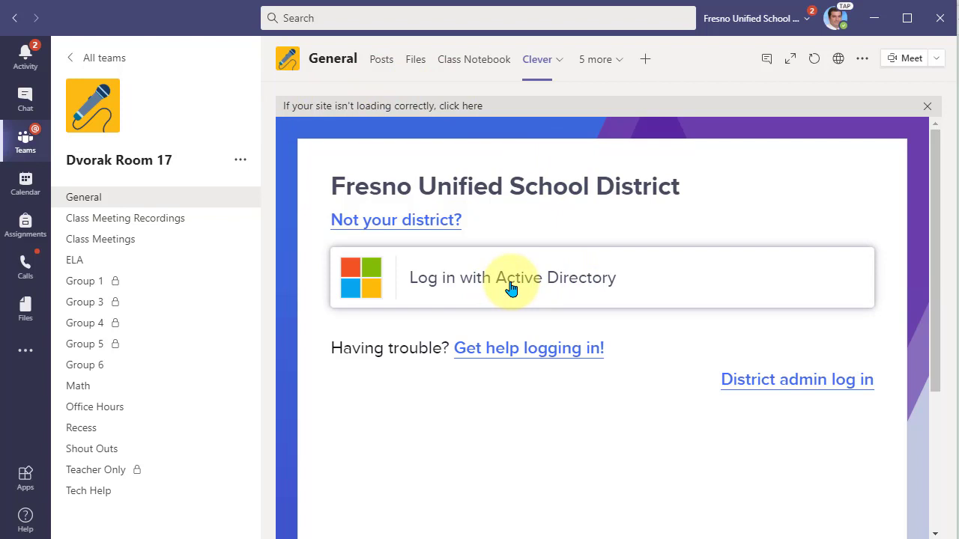
{"action": "mouse_move", "coordinate": [546, 183]}
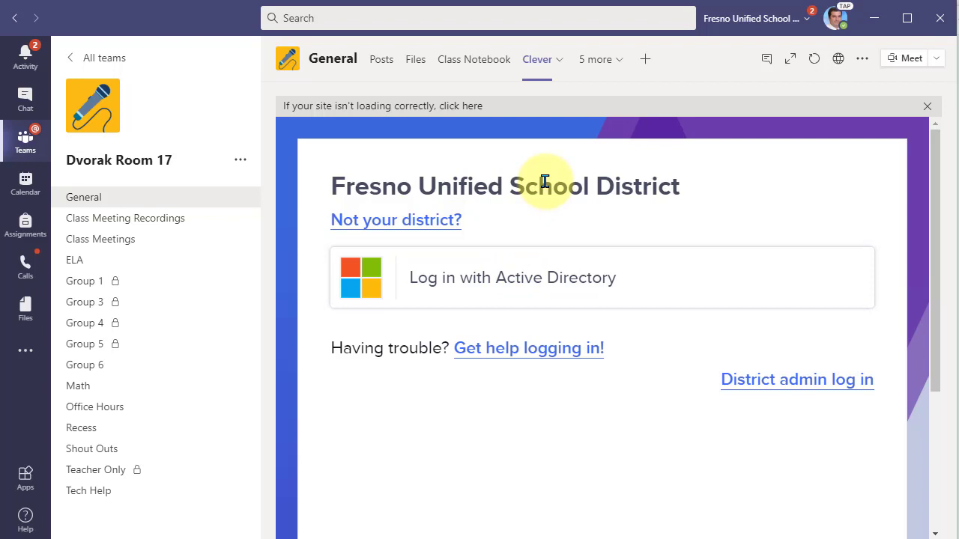
{"action": "mouse_move", "coordinate": [599, 102]}
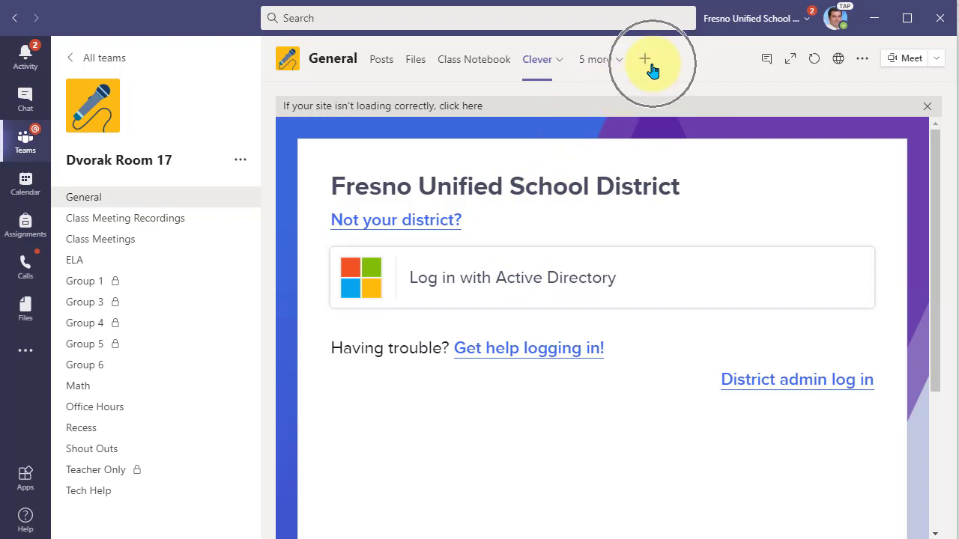
Reopen the Add a tab gallery listing Website, Word, PDF, Forms and Flipgrid.
{"action": "left_click", "coordinate": [644, 59]}
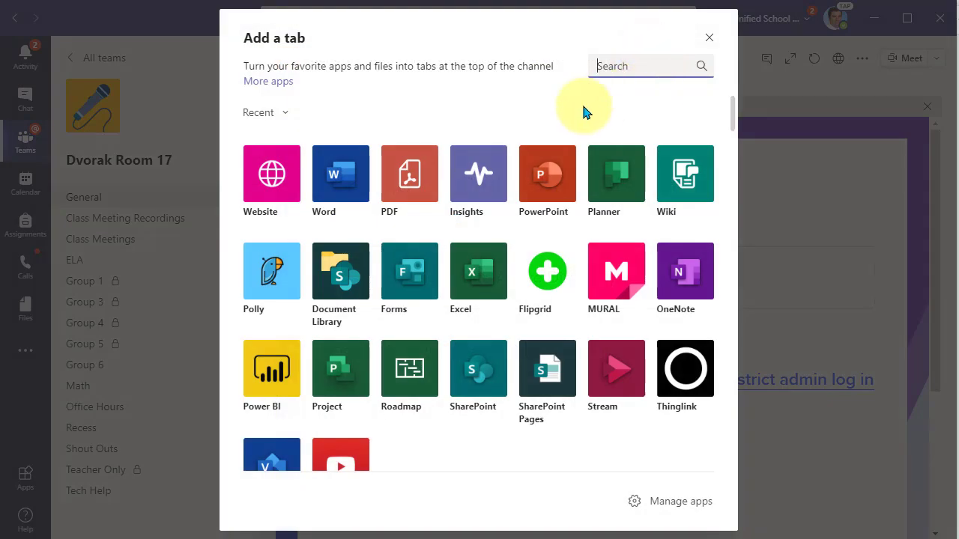
{"action": "mouse_move", "coordinate": [470, 108]}
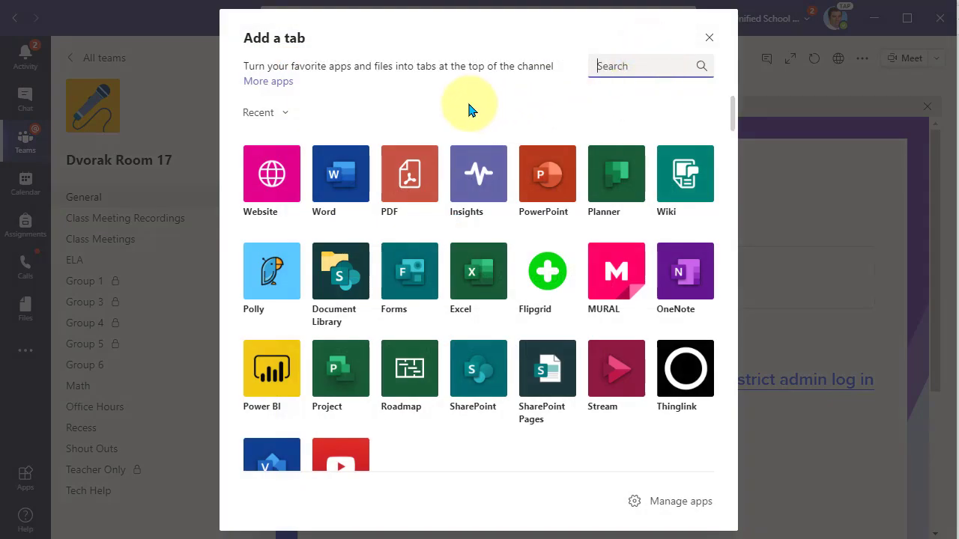
{"action": "mouse_move", "coordinate": [340, 180]}
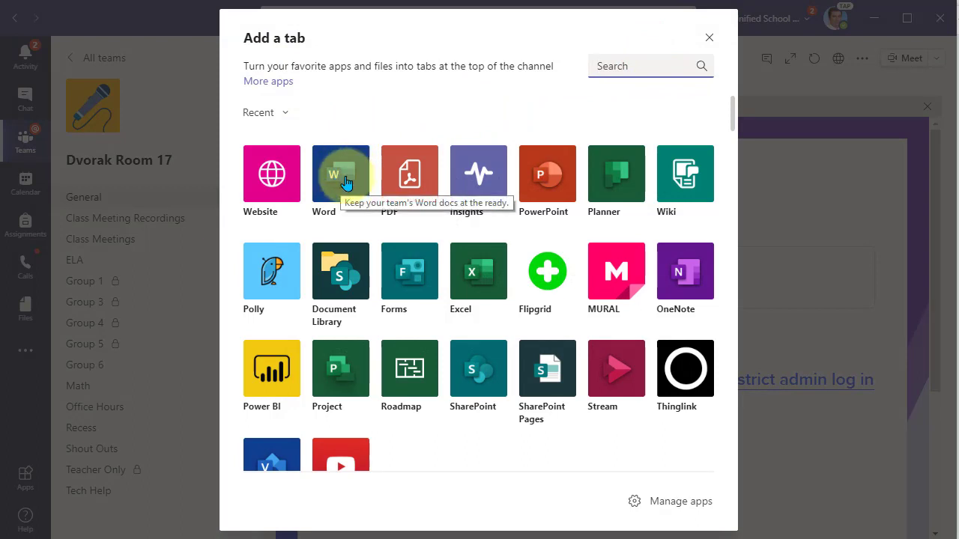
{"action": "mouse_move", "coordinate": [340, 232]}
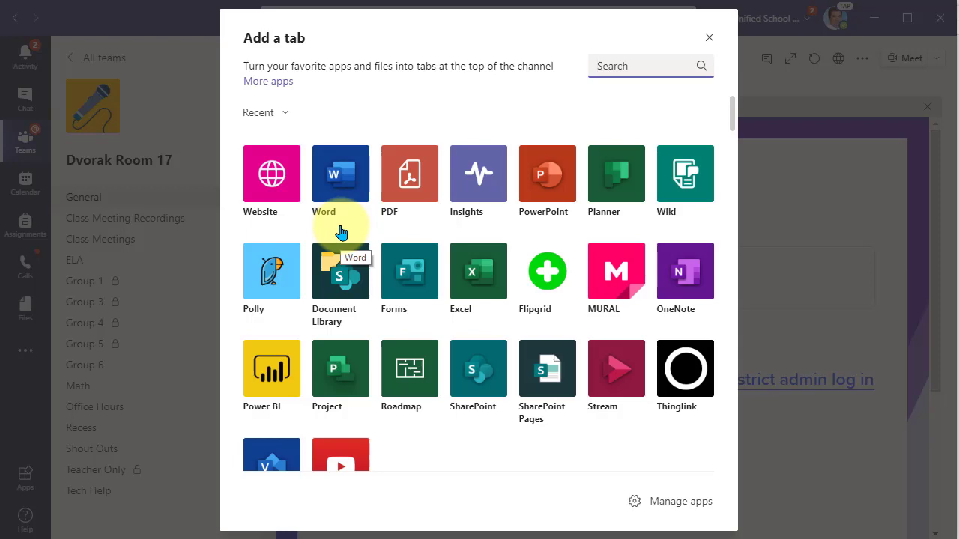
{"action": "mouse_move", "coordinate": [428, 228]}
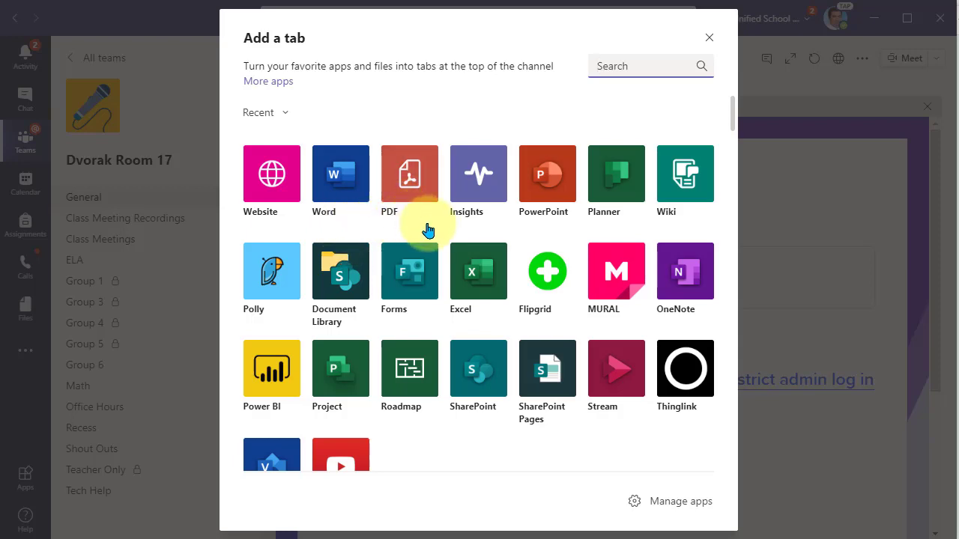
{"action": "mouse_move", "coordinate": [547, 236]}
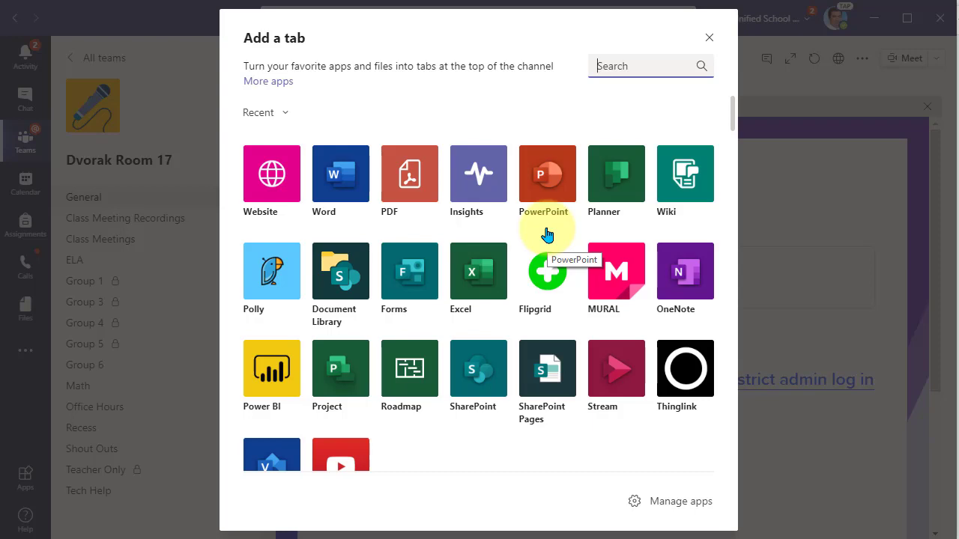
{"action": "mouse_move", "coordinate": [327, 227]}
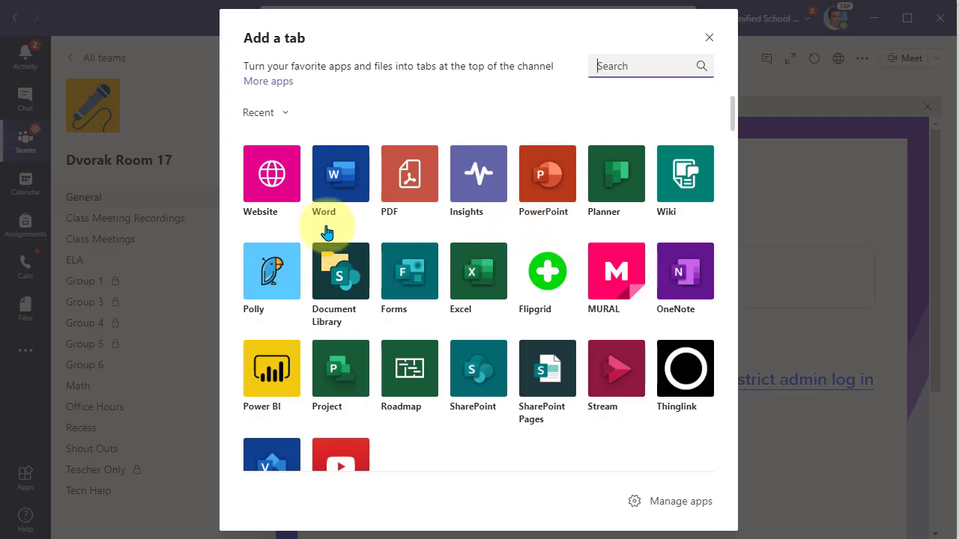
{"action": "mouse_move", "coordinate": [291, 329]}
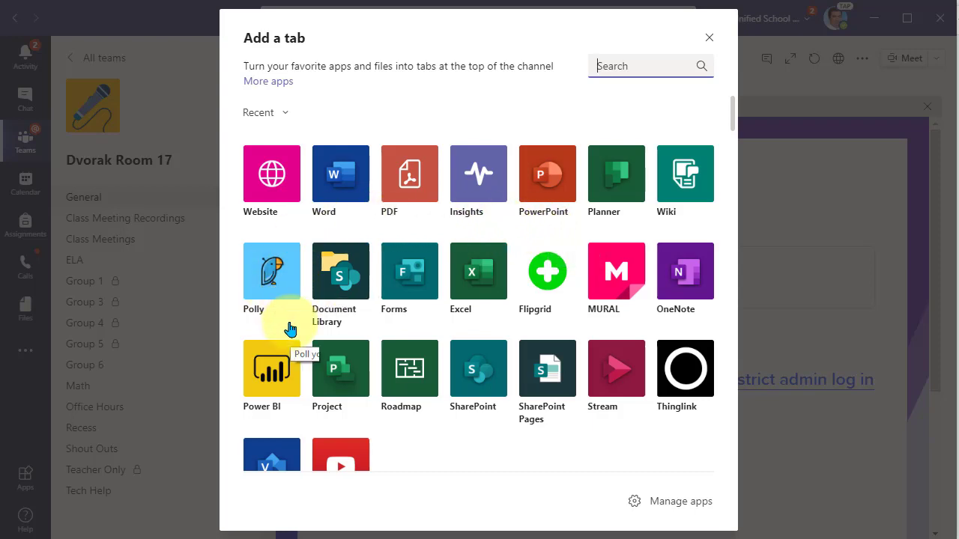
{"action": "mouse_move", "coordinate": [405, 328]}
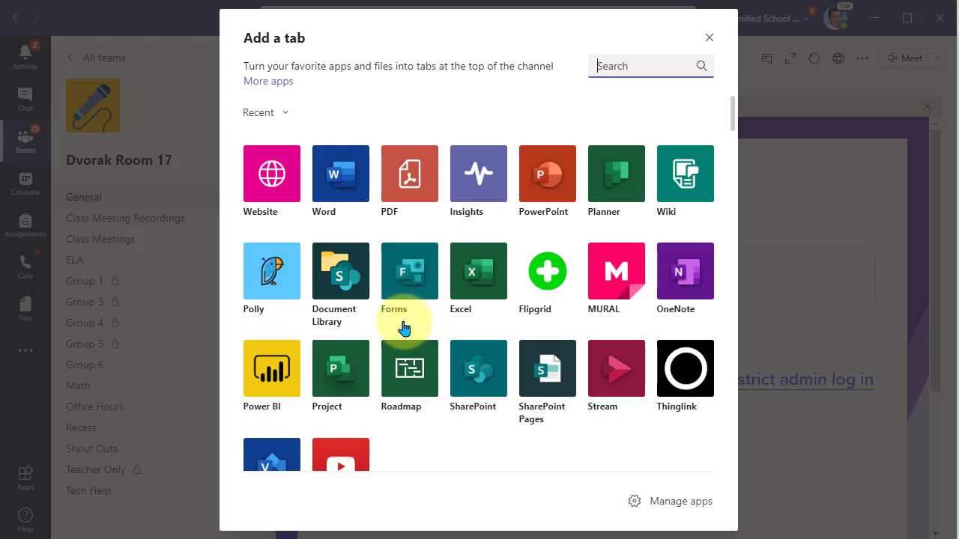
{"action": "mouse_move", "coordinate": [401, 328]}
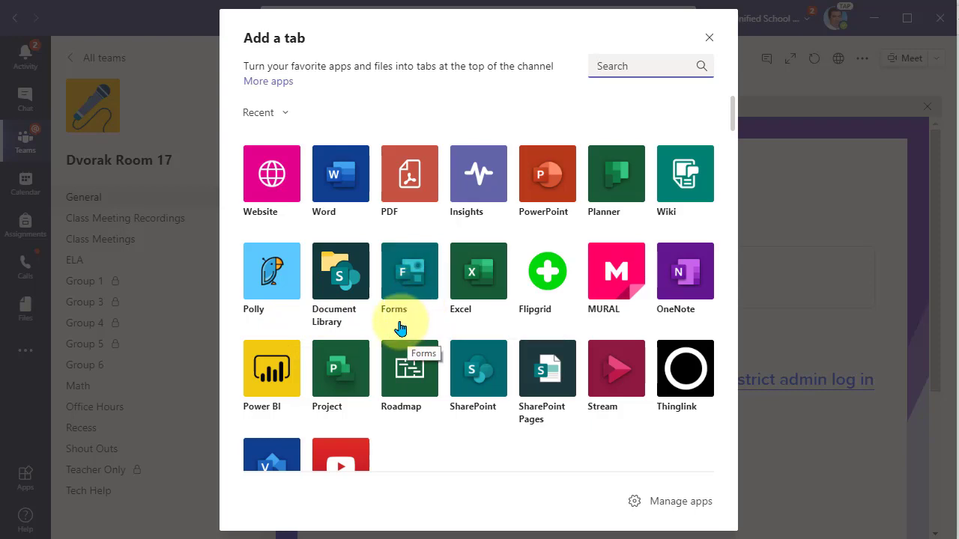
{"action": "mouse_move", "coordinate": [407, 327]}
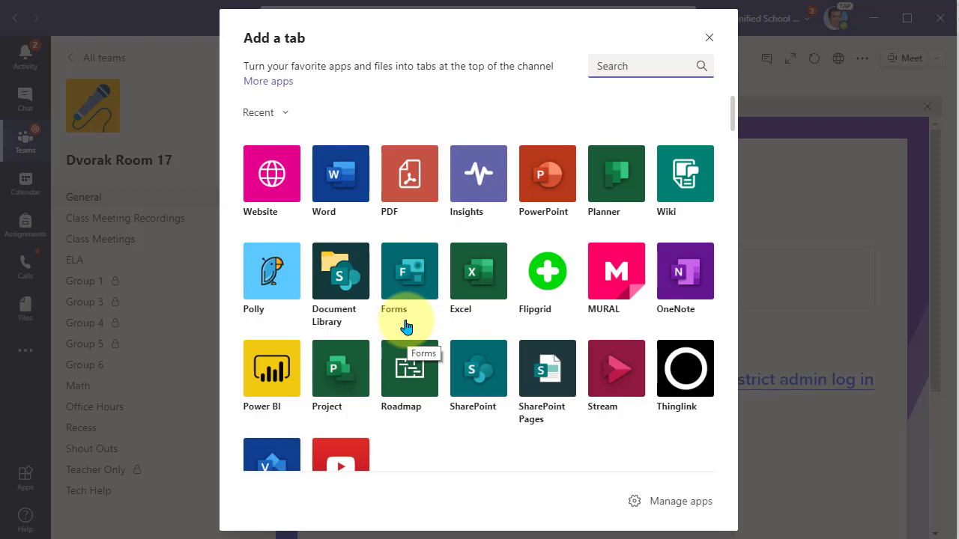
{"action": "mouse_move", "coordinate": [547, 282]}
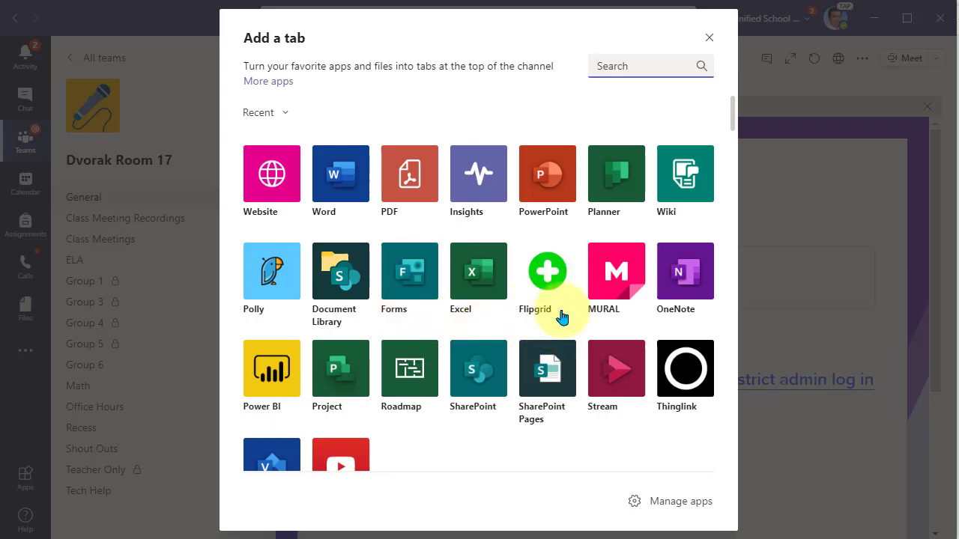
{"action": "mouse_move", "coordinate": [547, 328]}
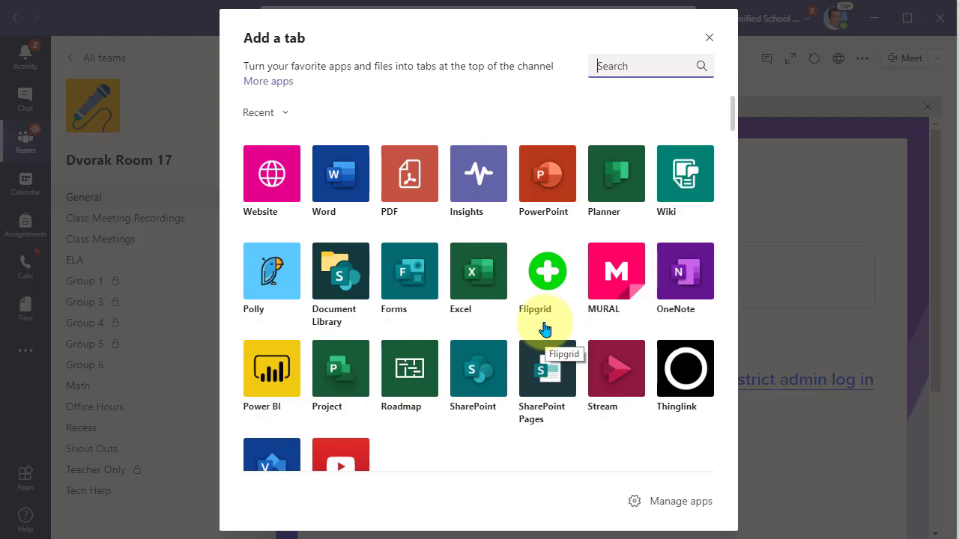
{"action": "mouse_move", "coordinate": [494, 322]}
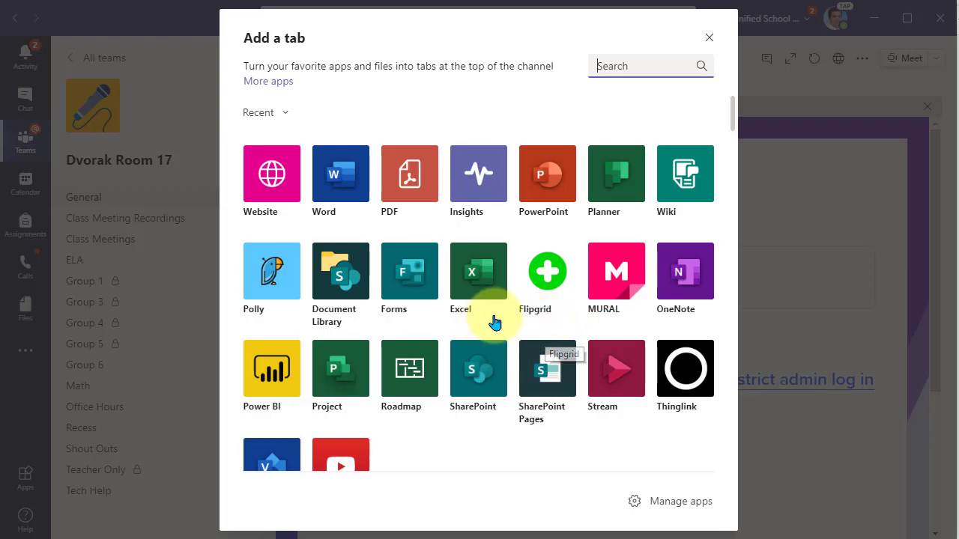
{"action": "mouse_move", "coordinate": [542, 113]}
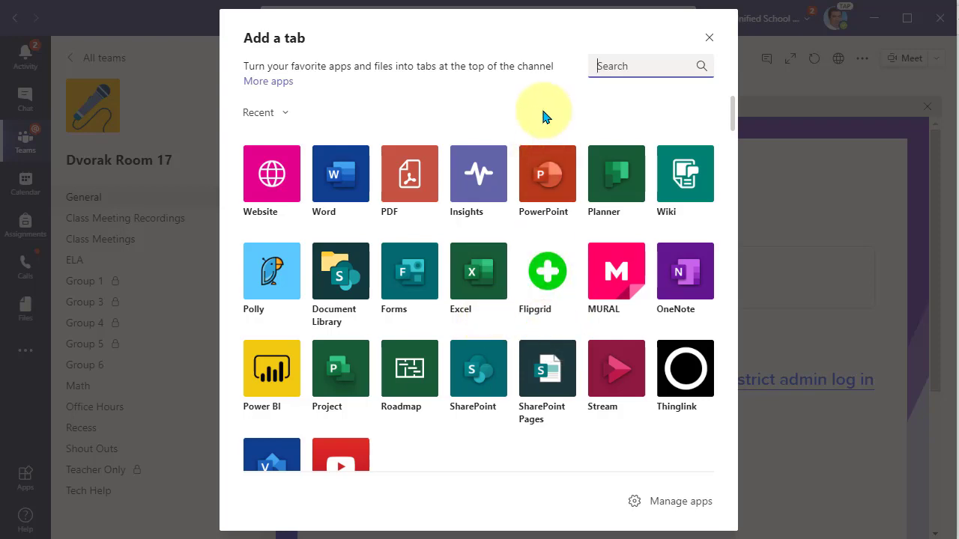
{"action": "mouse_move", "coordinate": [635, 109]}
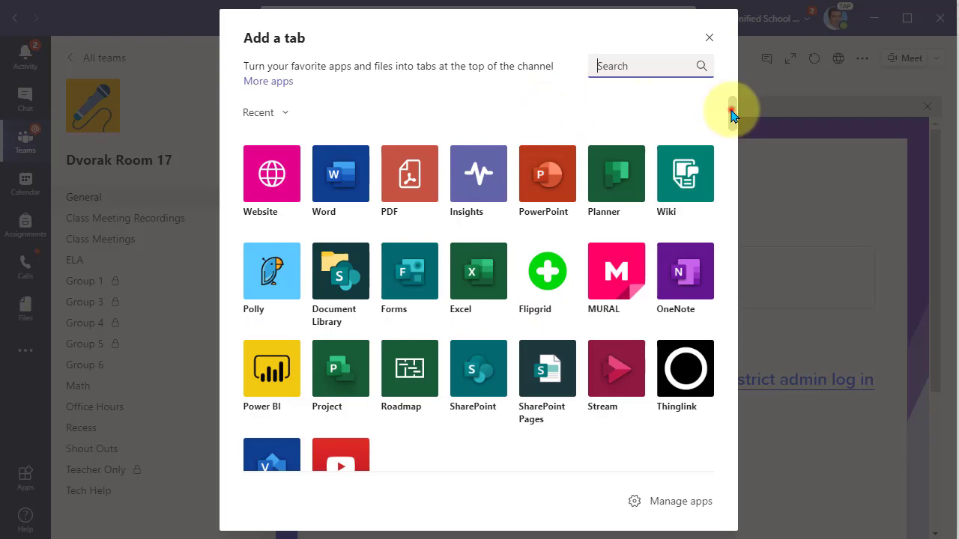
Choose YouTube from the gallery, then cancel its setup without adding a tab, returning to Clever.
{"action": "scroll", "scroll_direction": "down", "scroll_amount": 3}
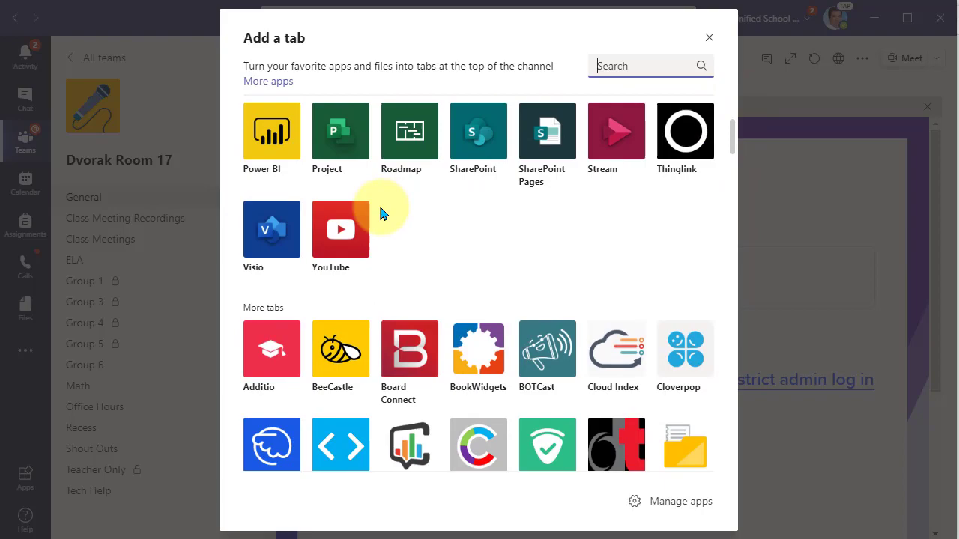
{"action": "left_click", "coordinate": [708, 37]}
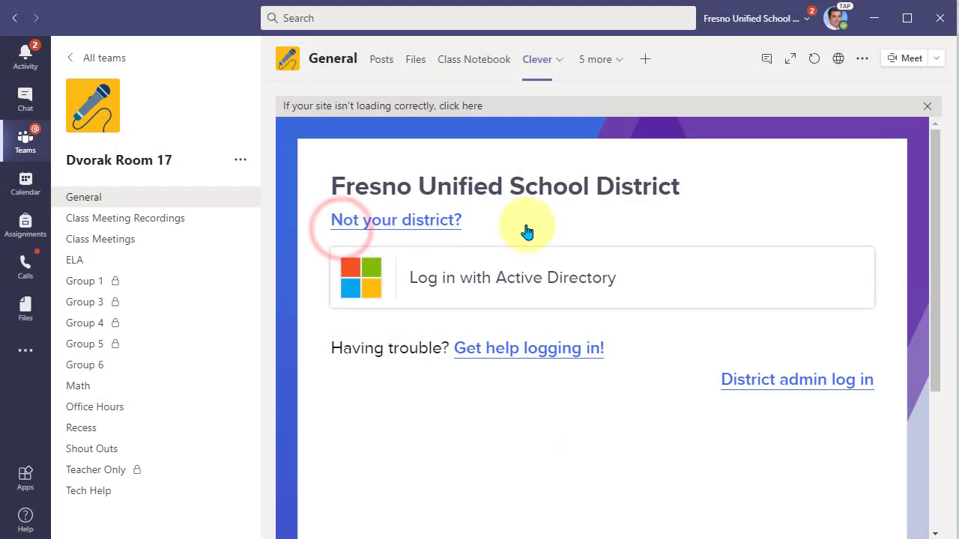
{"action": "left_click", "coordinate": [644, 59]}
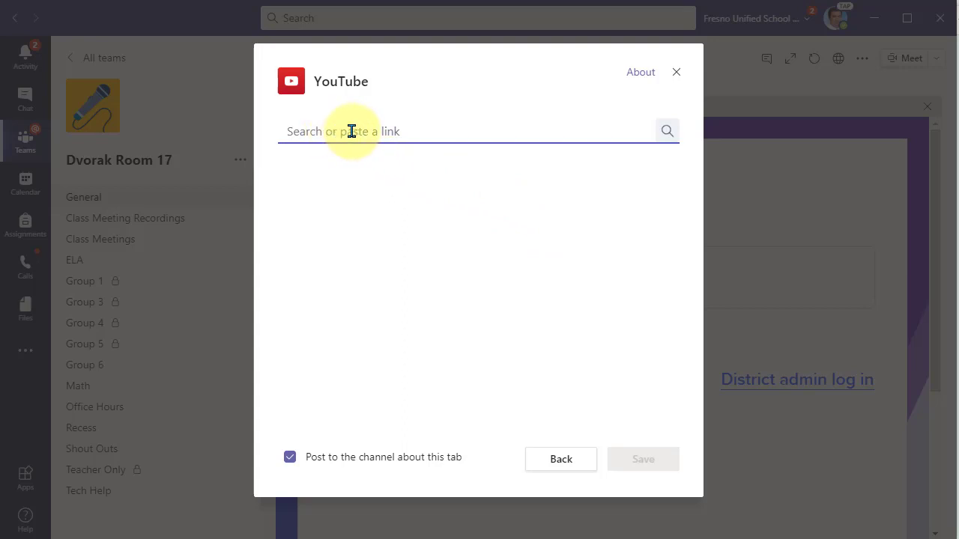
{"action": "left_click", "coordinate": [676, 72]}
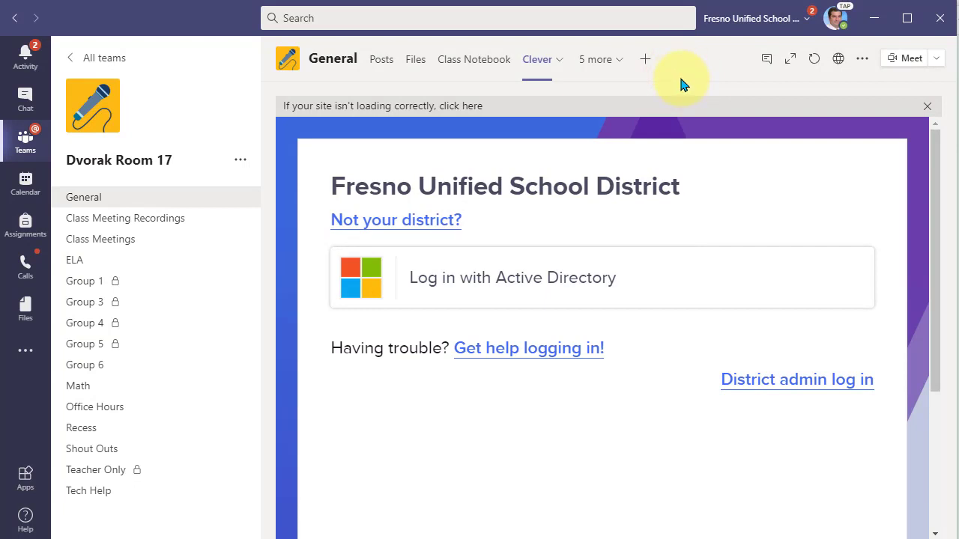
{"action": "mouse_move", "coordinate": [689, 78]}
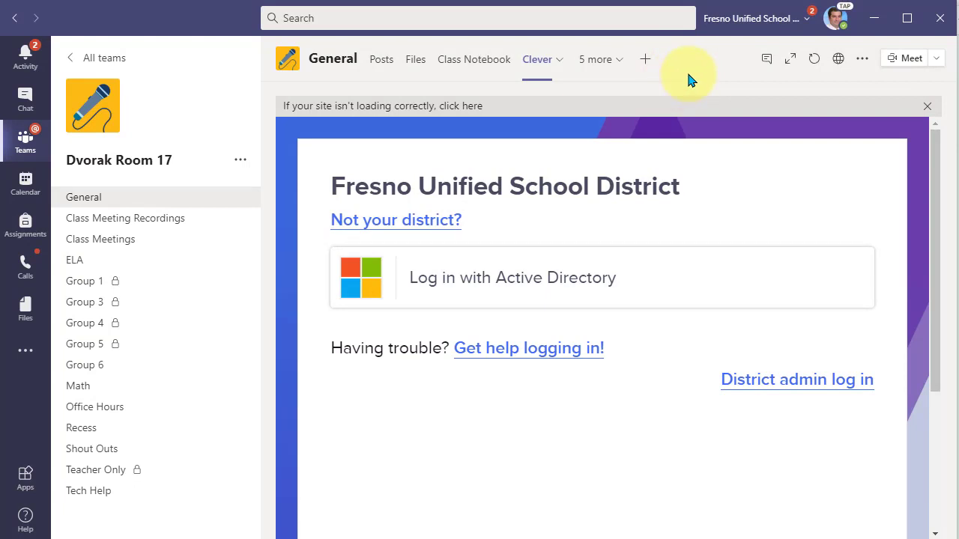